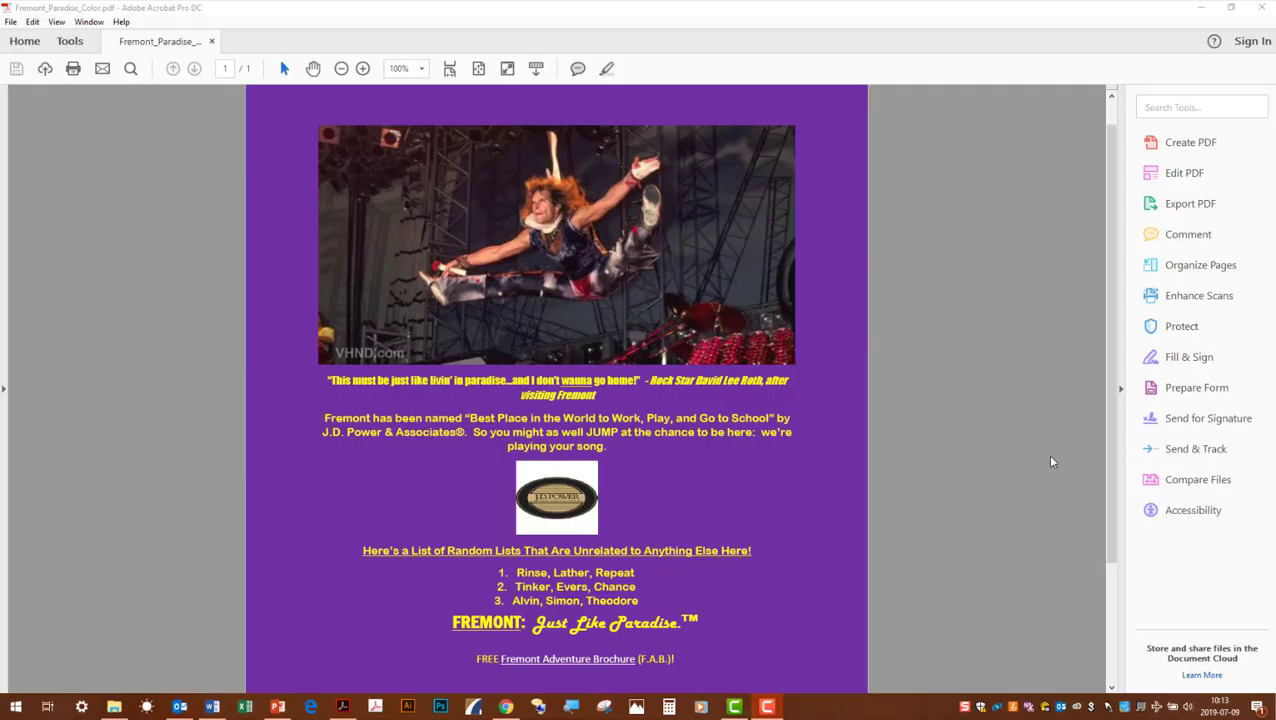
mouse_move(1188, 516)
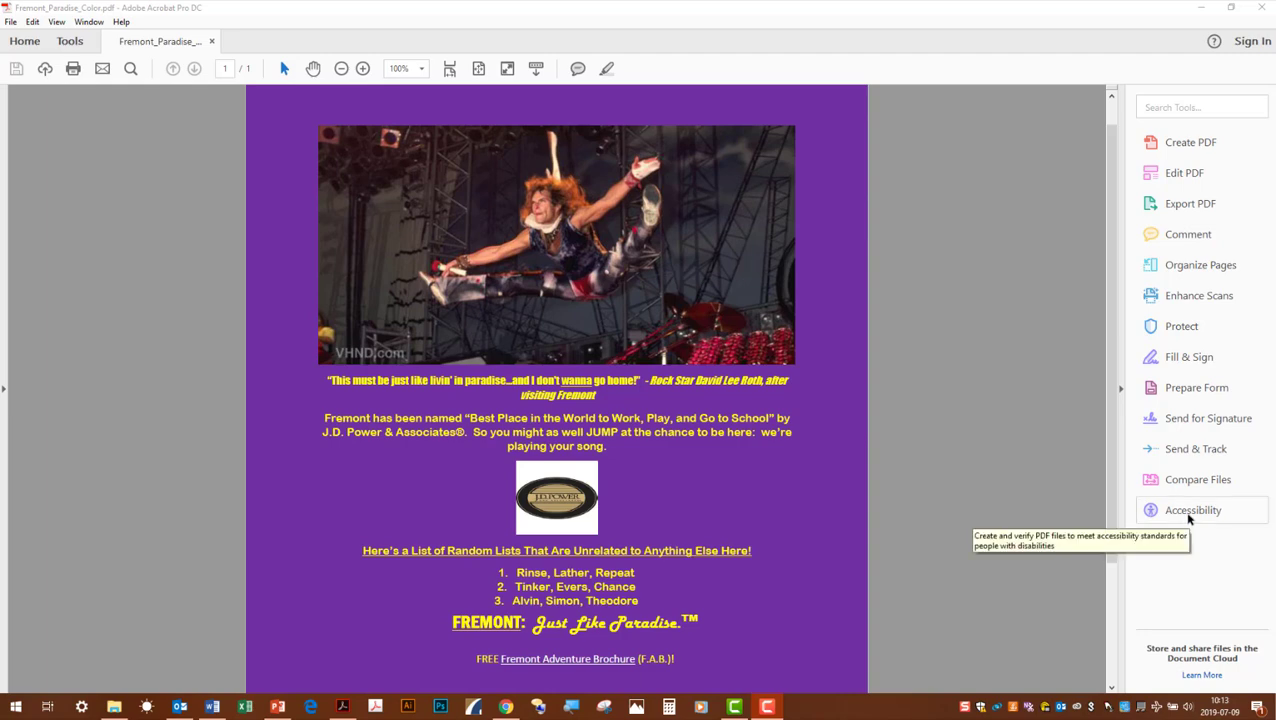
Step: Run the Accessibility Full Check on the Fremont PDF with the default checker options
left_click(1192, 510)
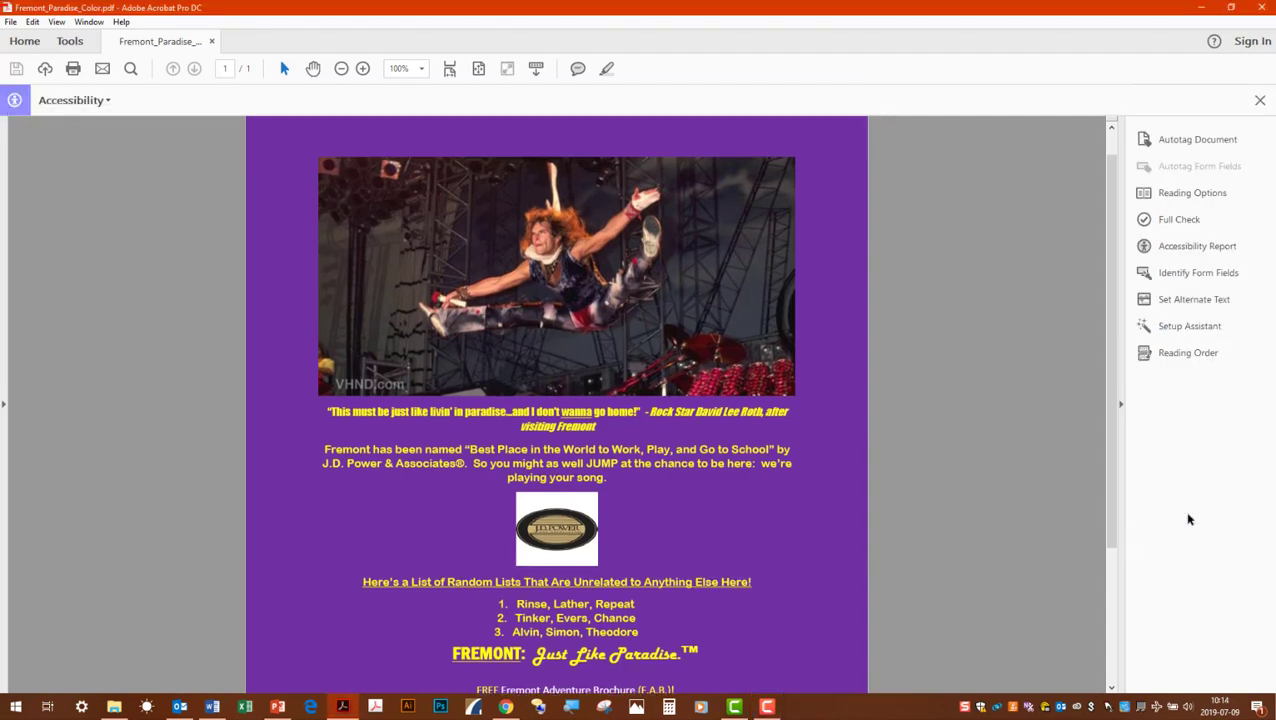
left_click(1180, 218)
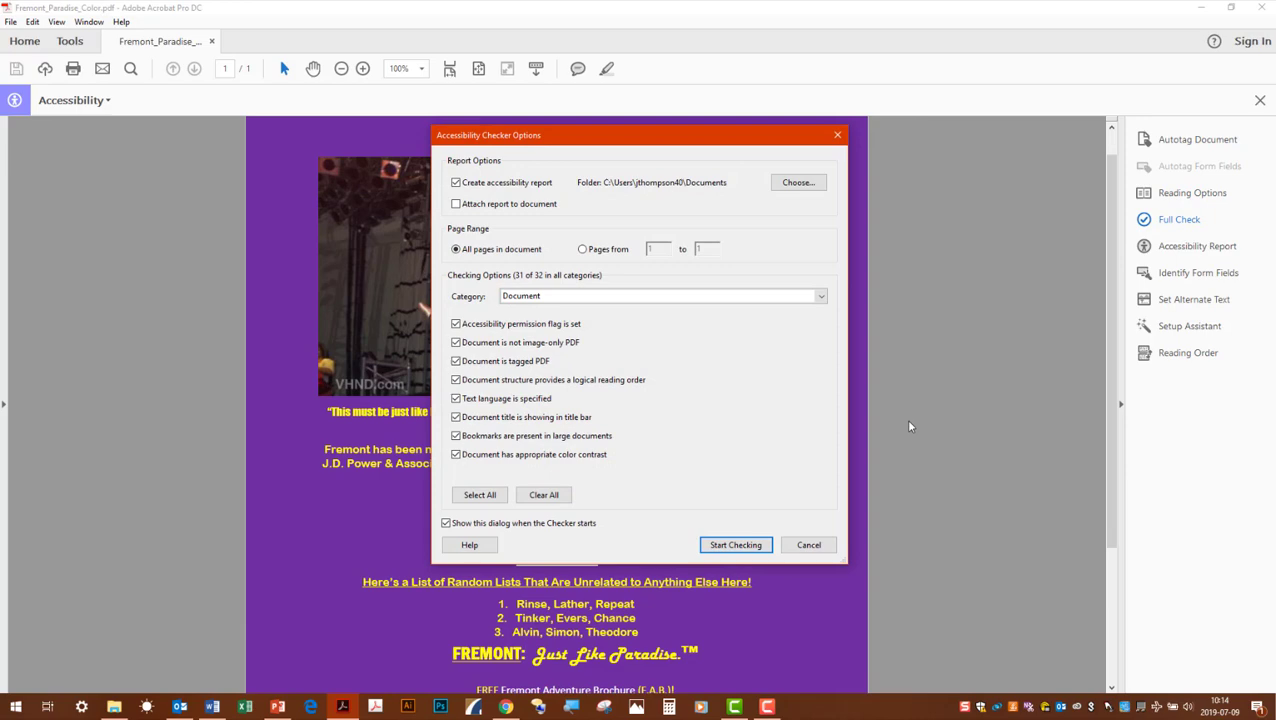
left_click(736, 544)
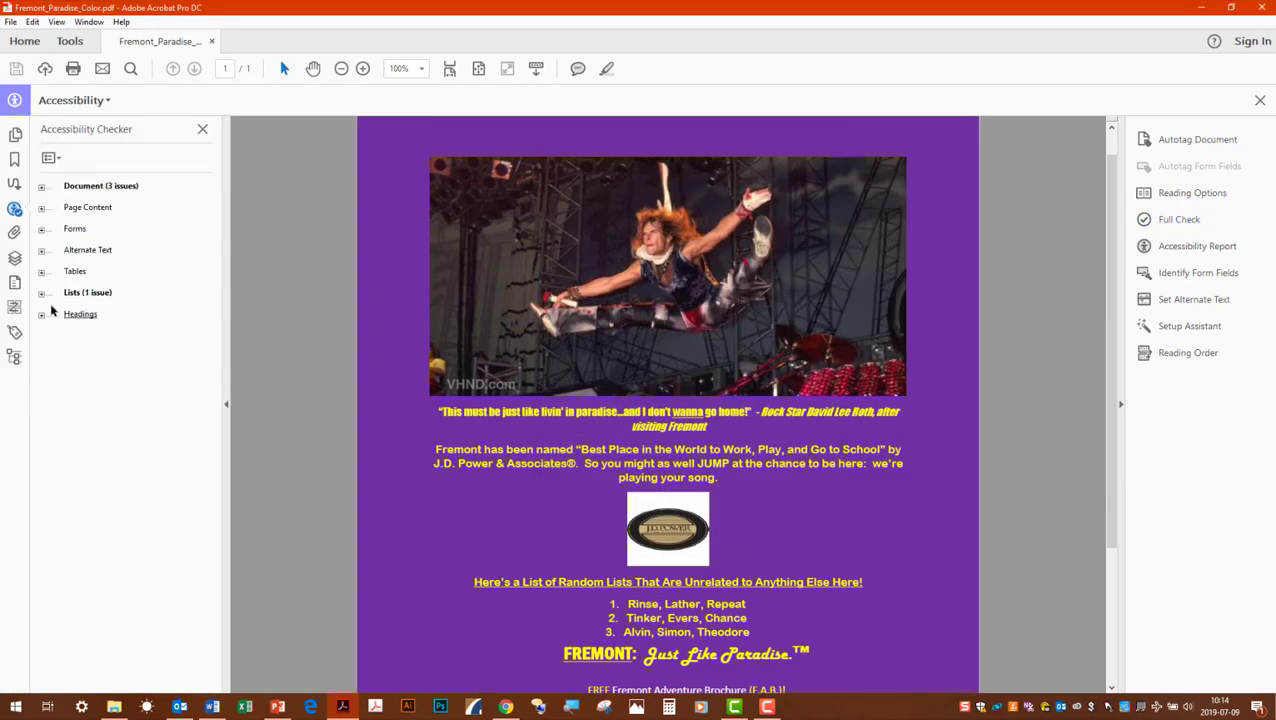
Step: Expand Lists and the failed List Items rule to reveal Element 1, the Rinse, Lather, Repeat item
left_click(44, 292)
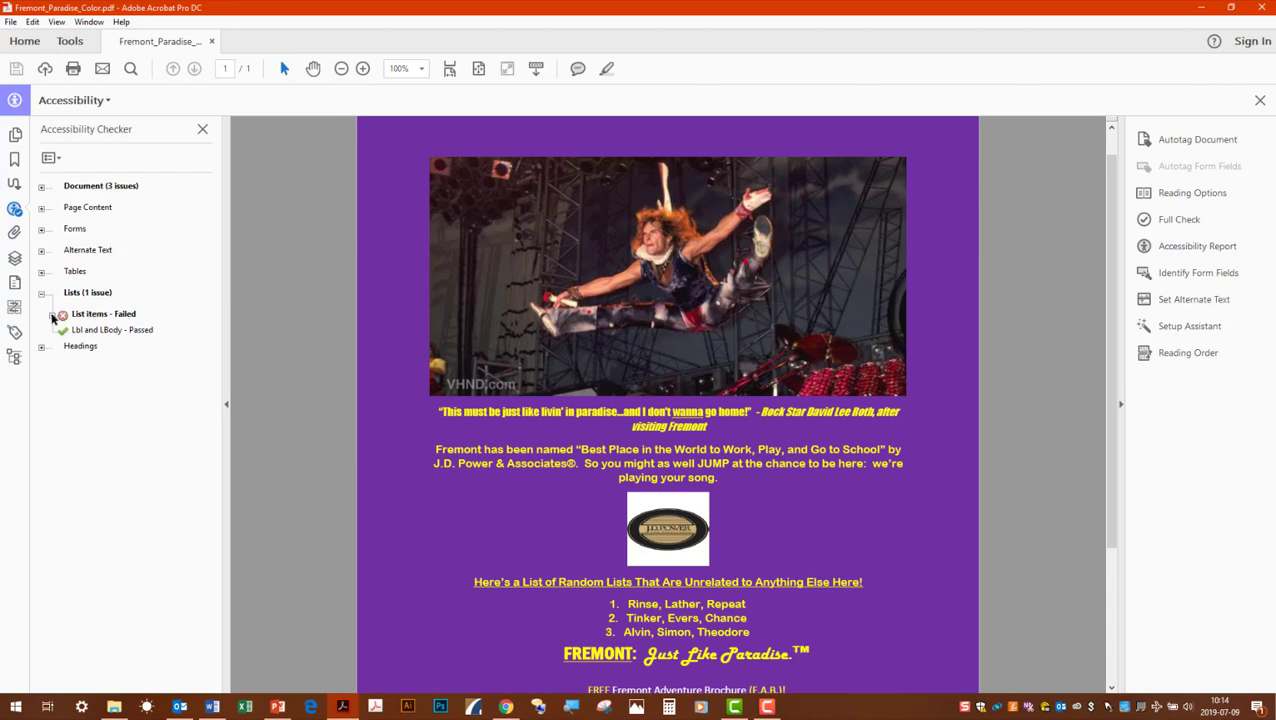
left_click(62, 314)
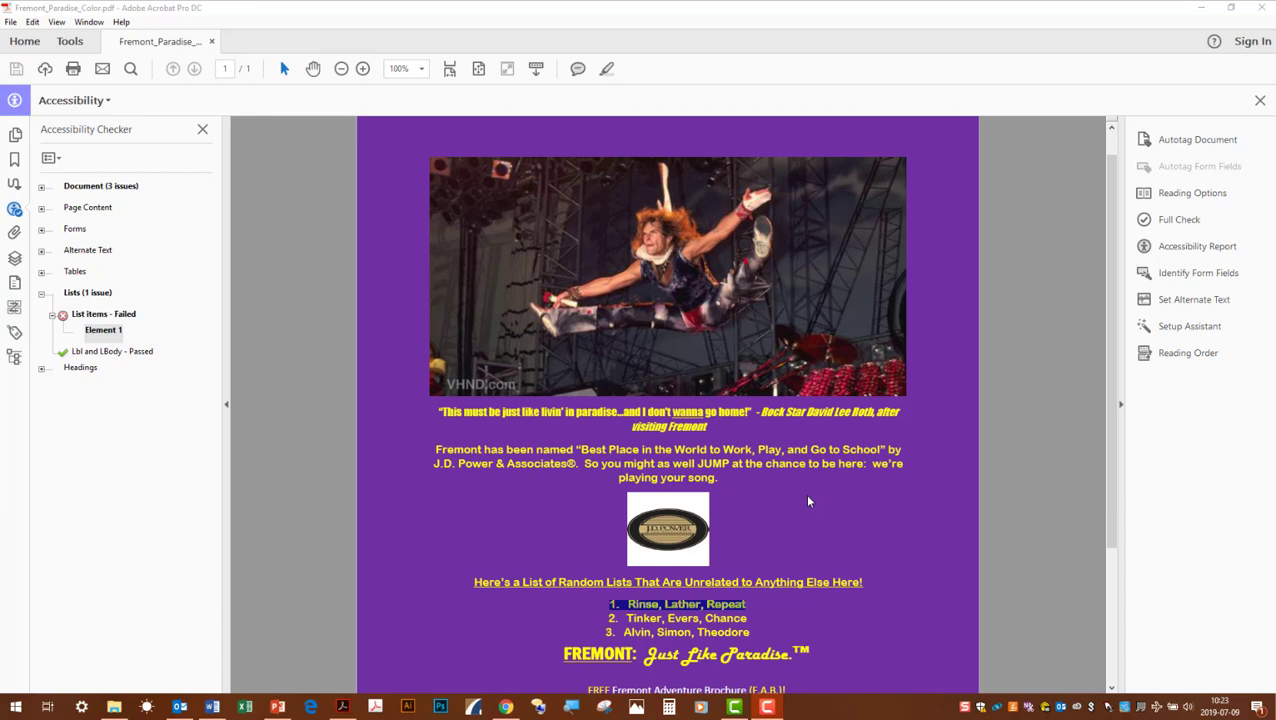
mouse_move(800, 500)
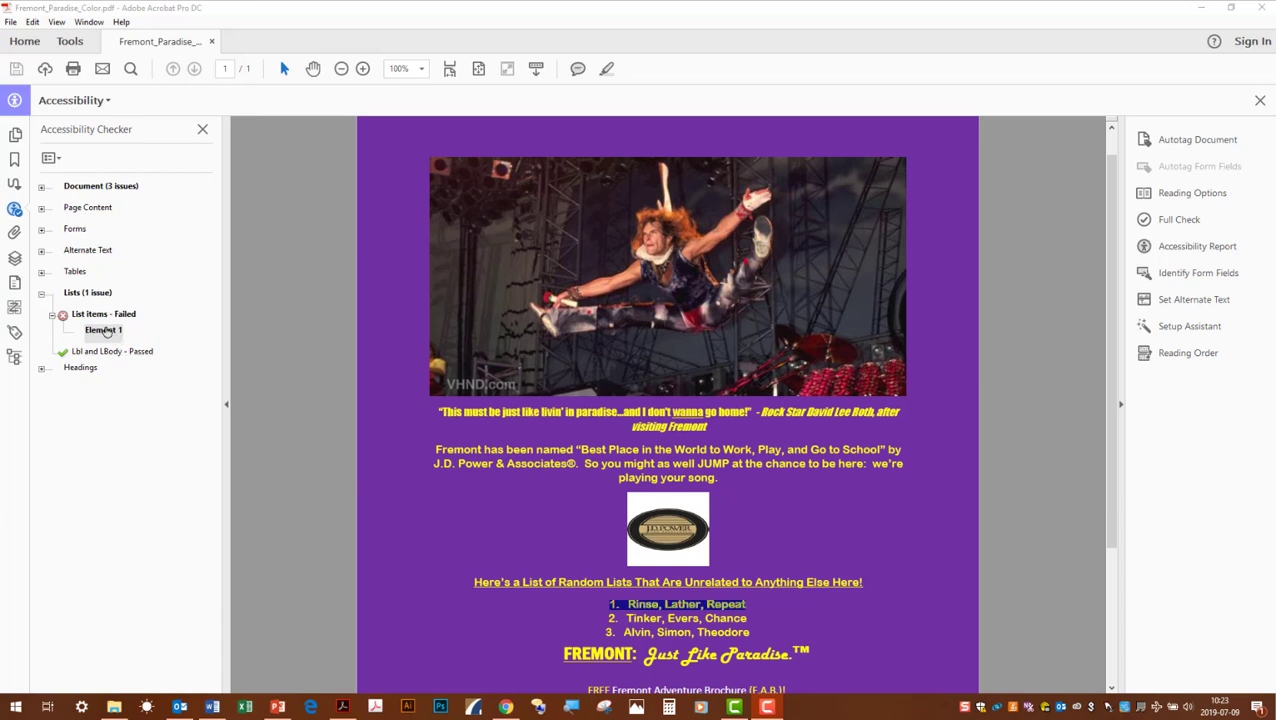
Step: Show the failing Element 1 in the Tags panel via its context menu
right_click(104, 330)
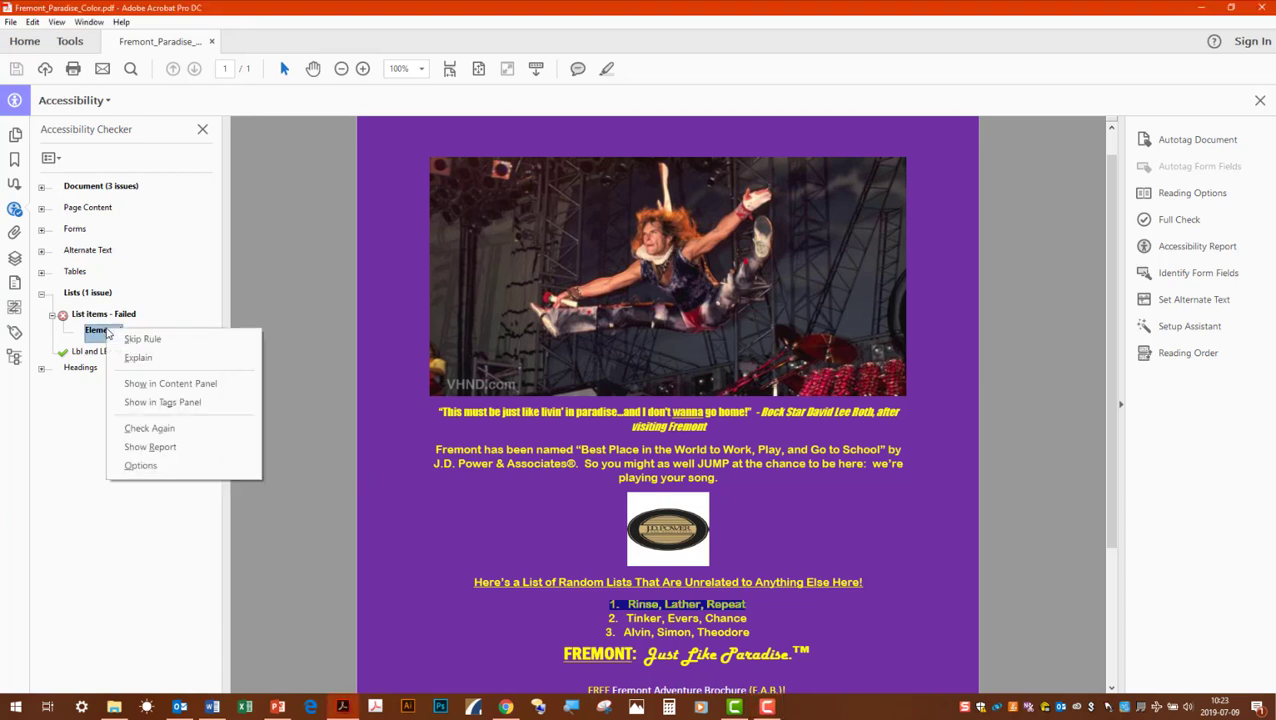
left_click(162, 402)
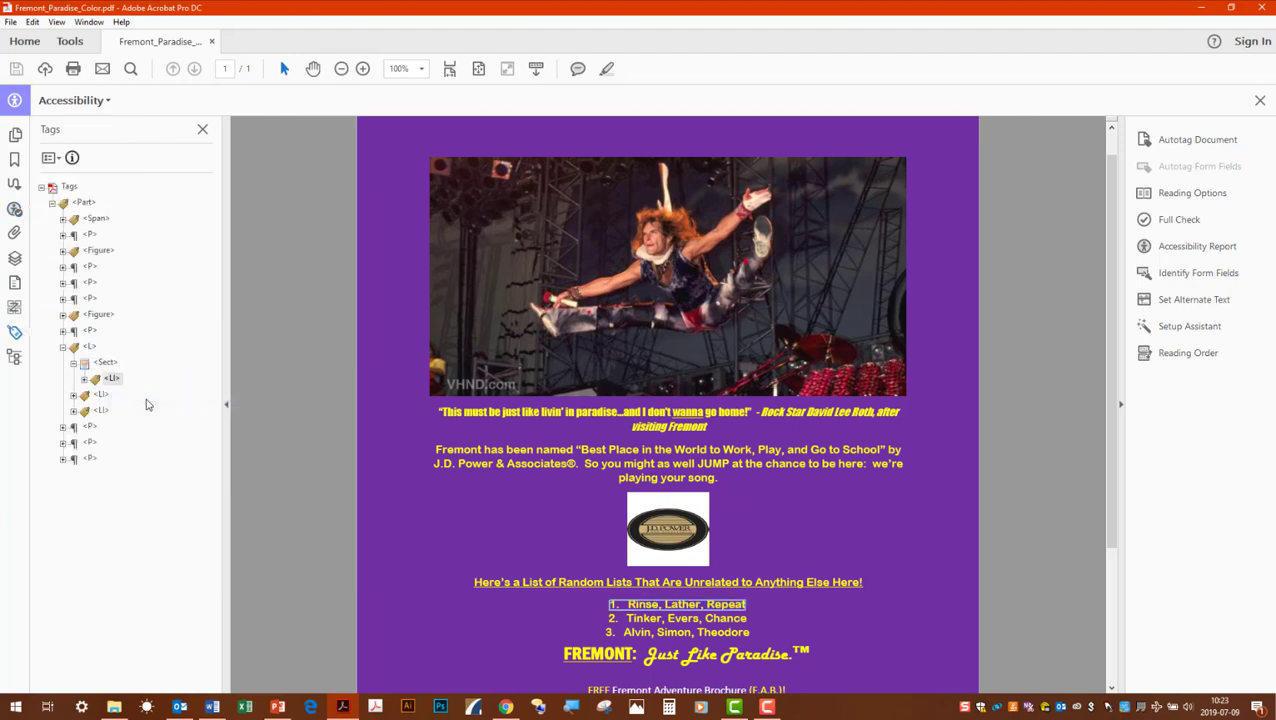
mouse_move(52, 382)
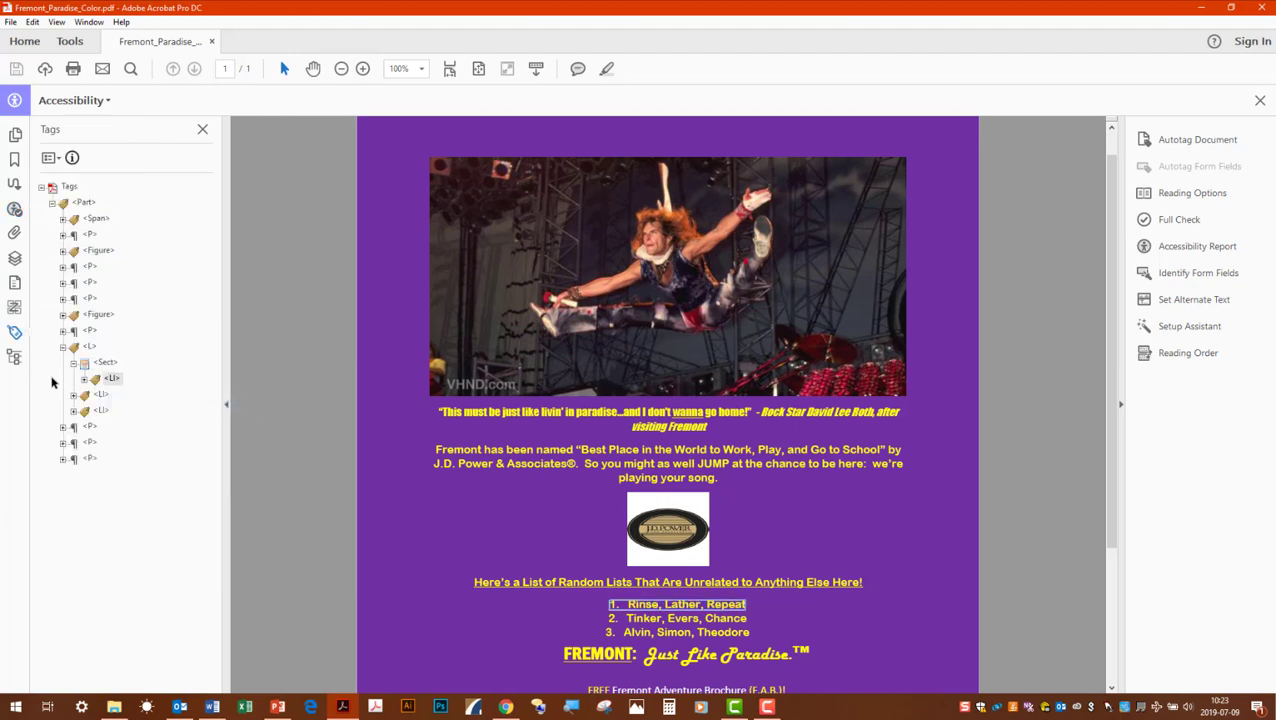
mouse_move(82, 386)
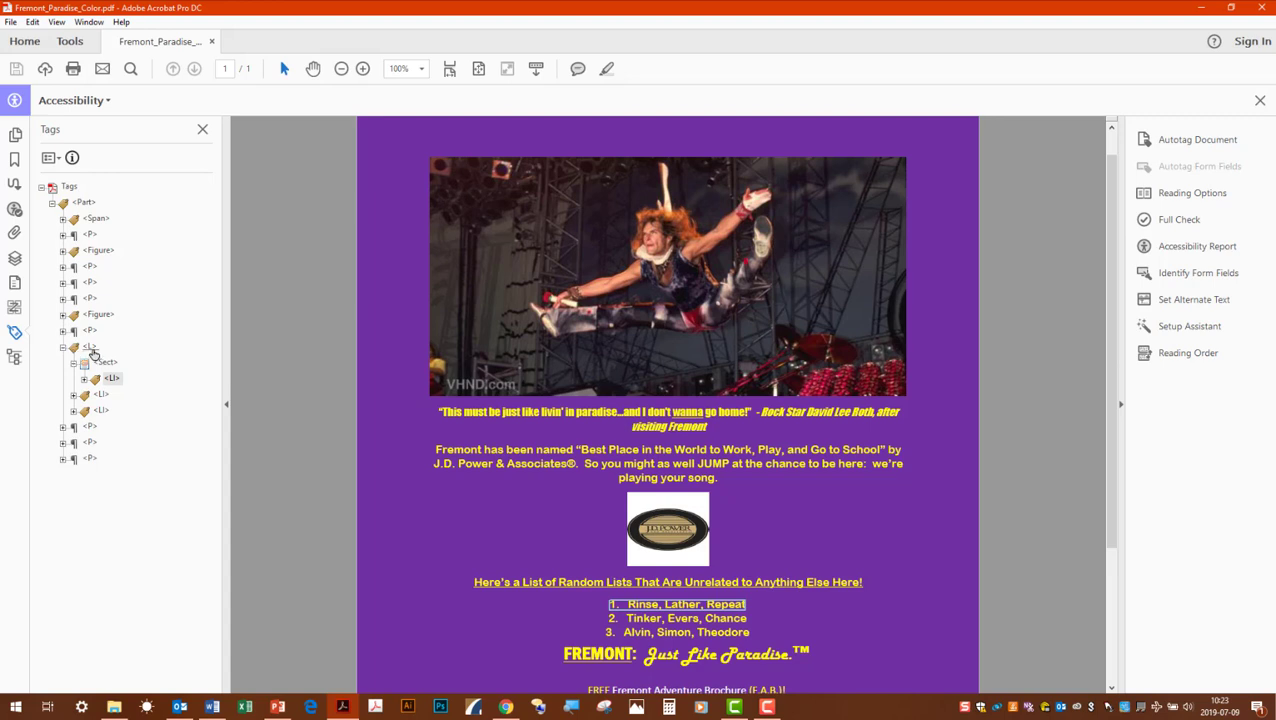
Step: Expand the L, Sect, LI and LBody tags to expose Rinse, Lather, Repeat, then select the Sect
left_click(90, 348)
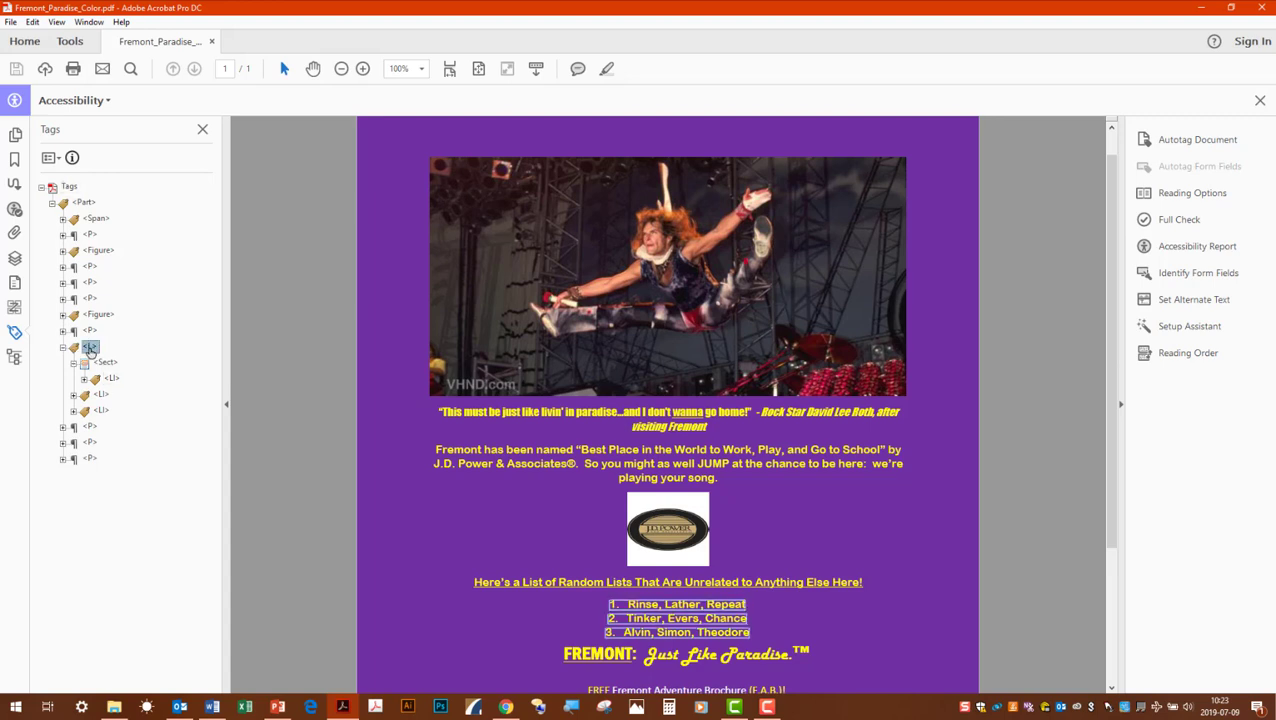
left_click(84, 378)
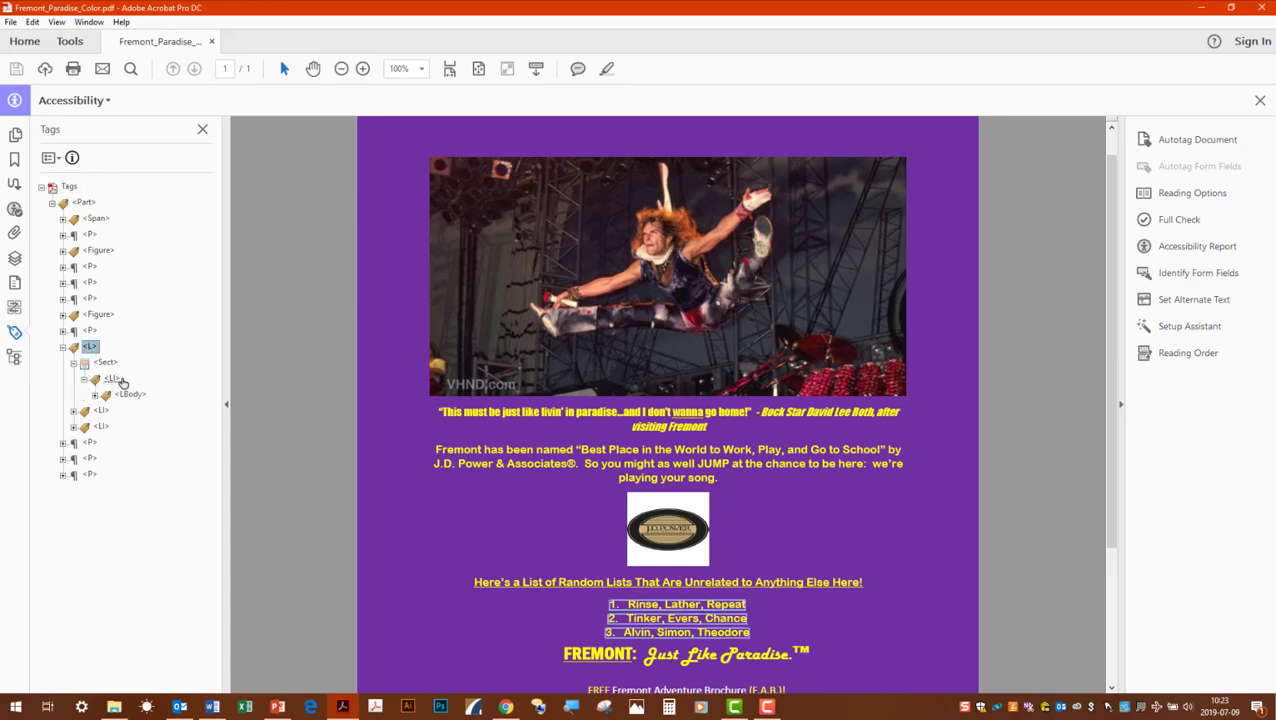
left_click(94, 394)
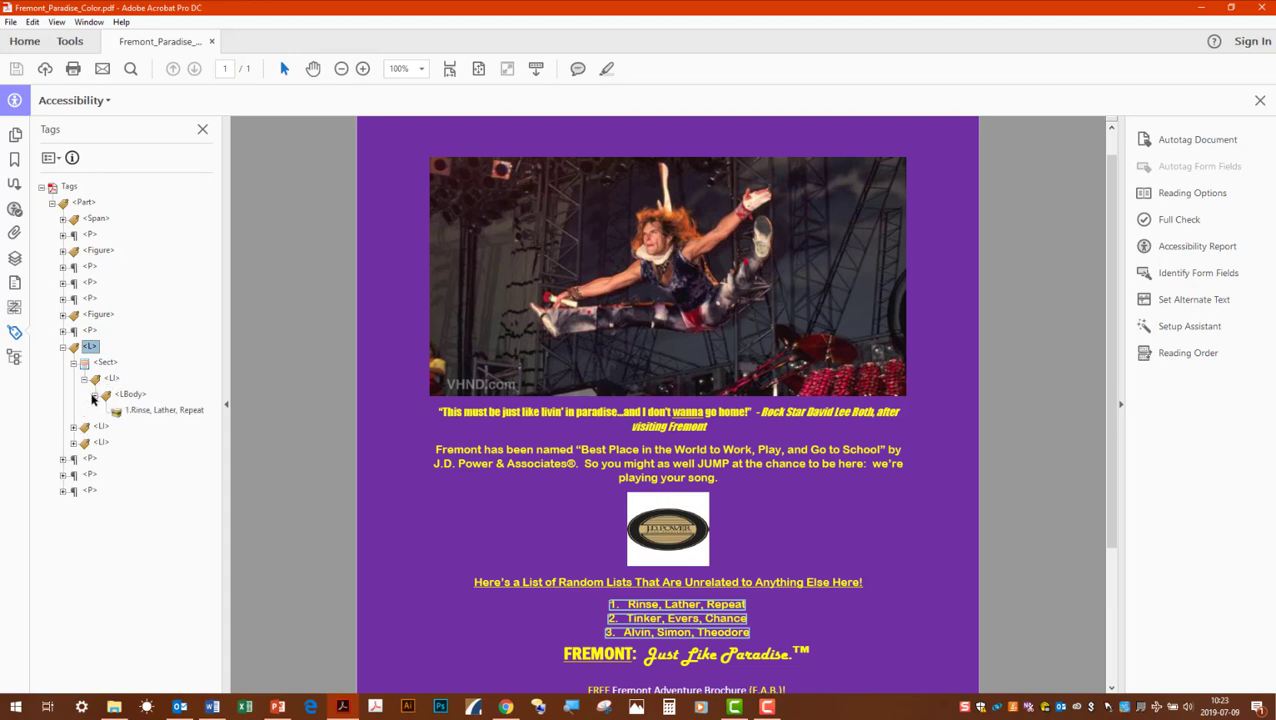
left_click(96, 394)
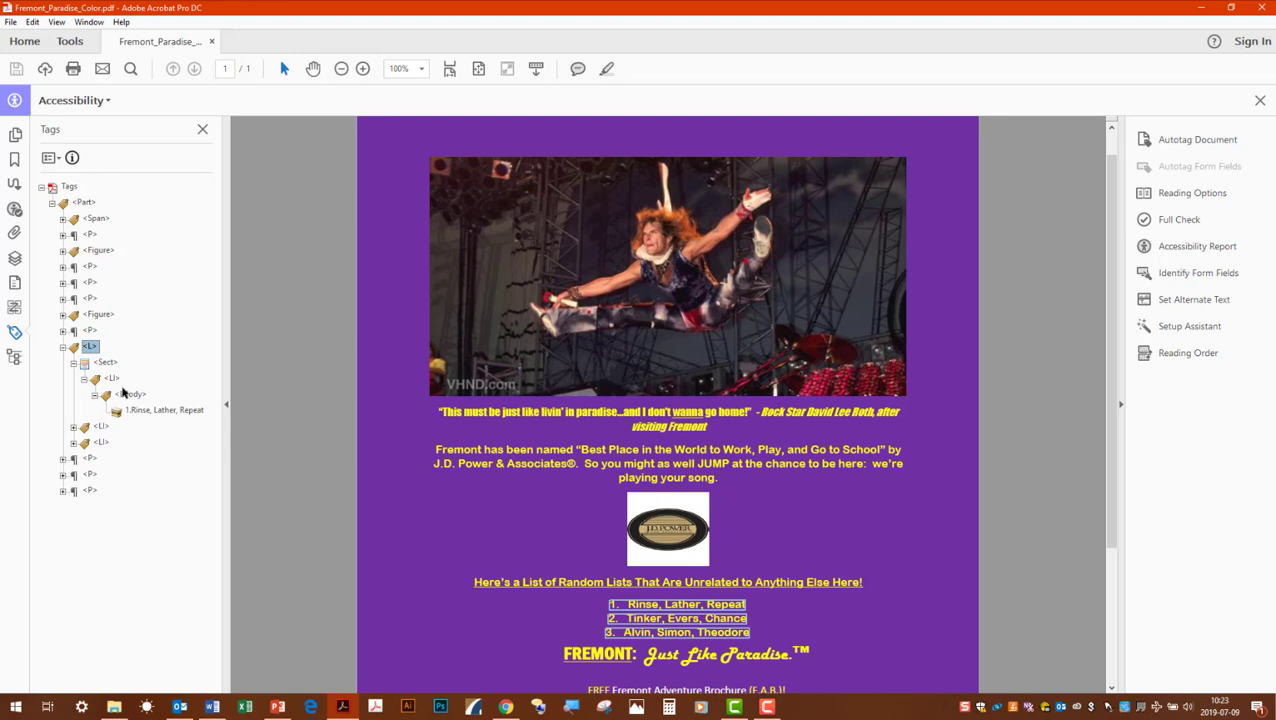
left_click(104, 362)
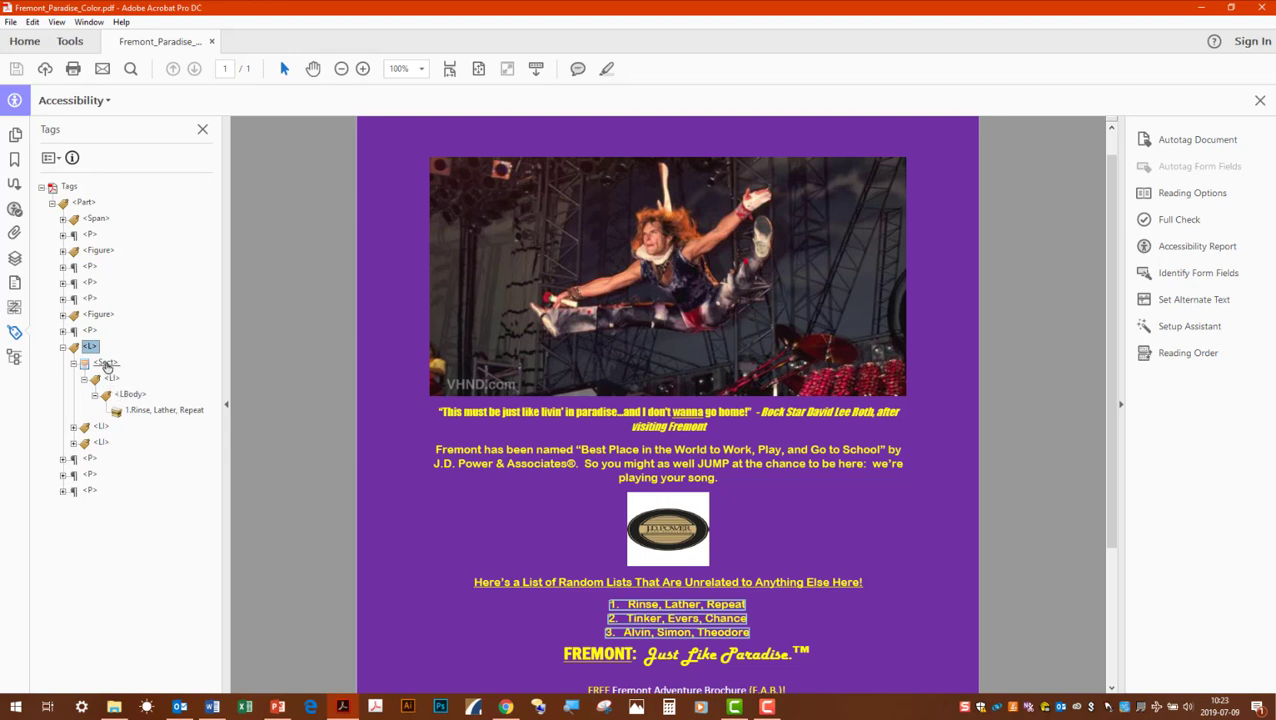
left_click(106, 364)
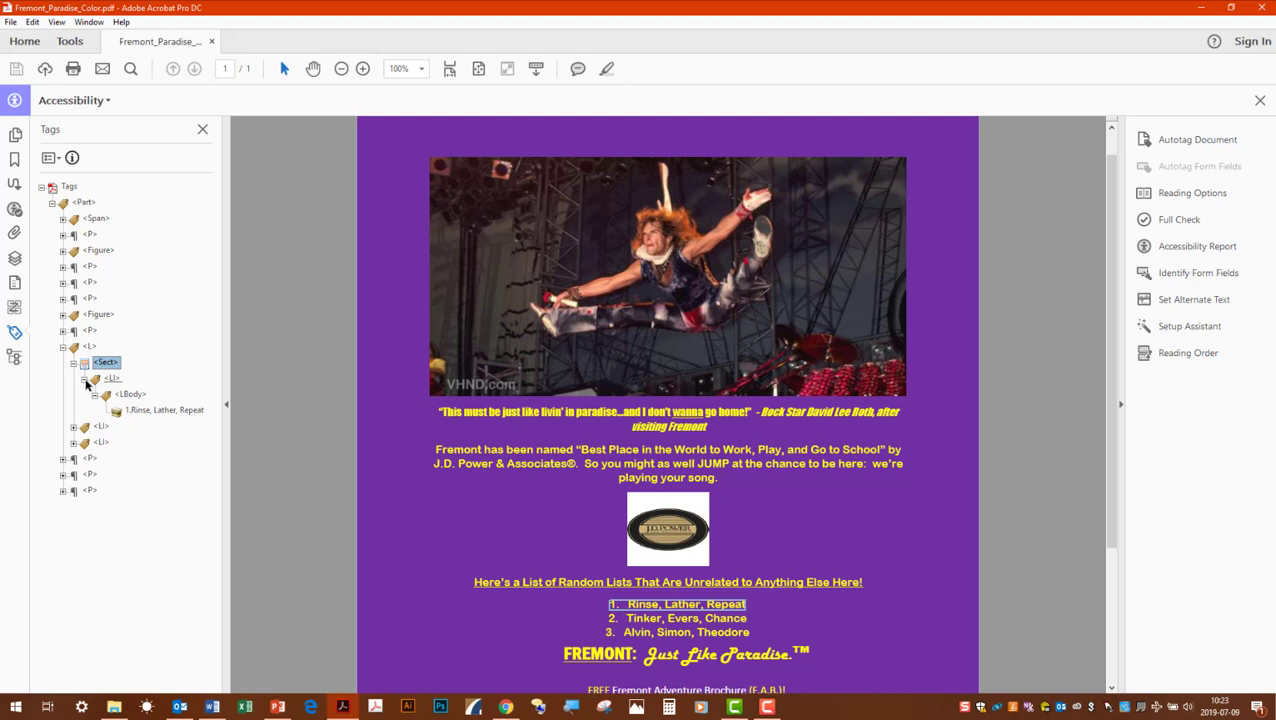
Step: Drag the first LI out of Sect to sit directly under L and delete the empty Sect
left_click(84, 378)
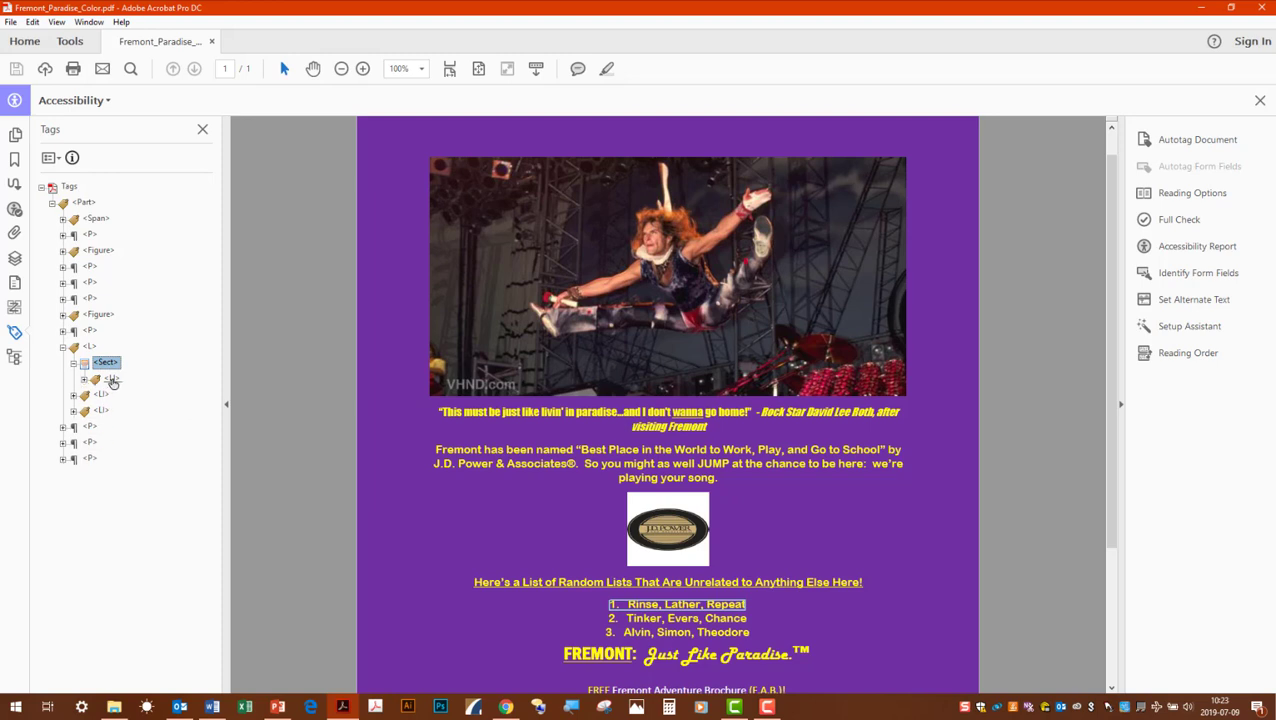
left_click(112, 378)
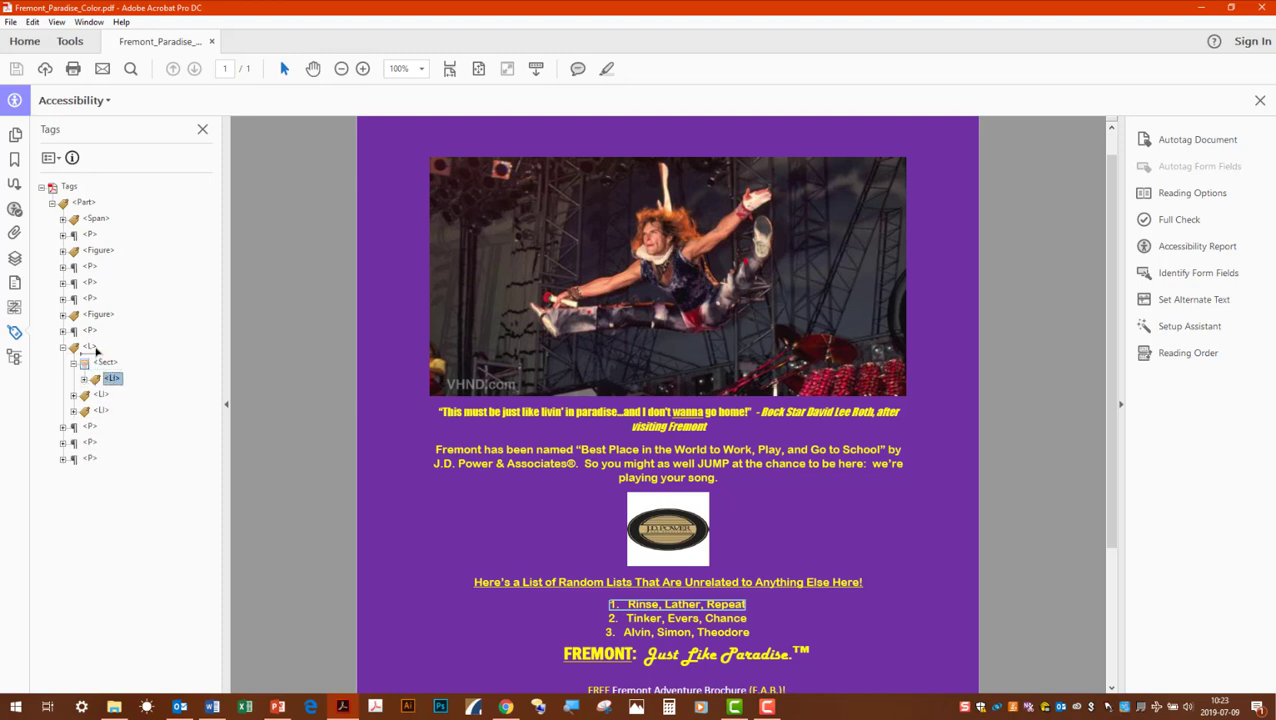
left_click(104, 362)
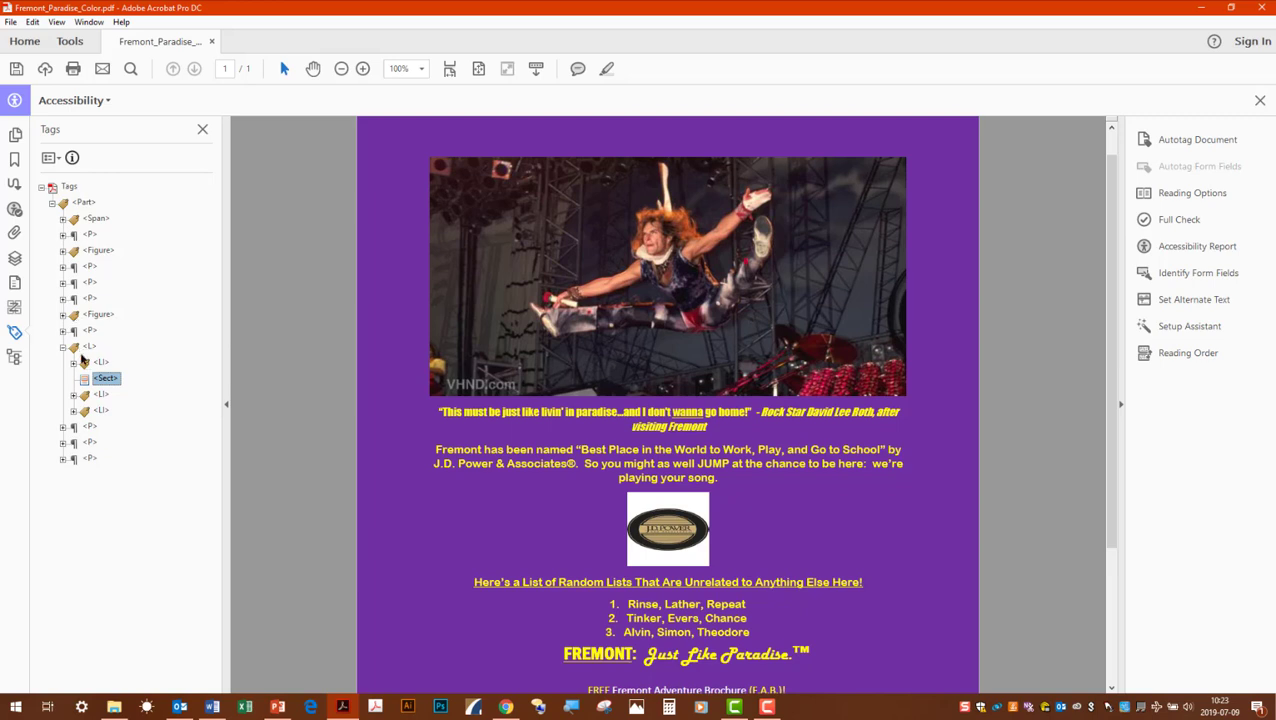
right_click(104, 378)
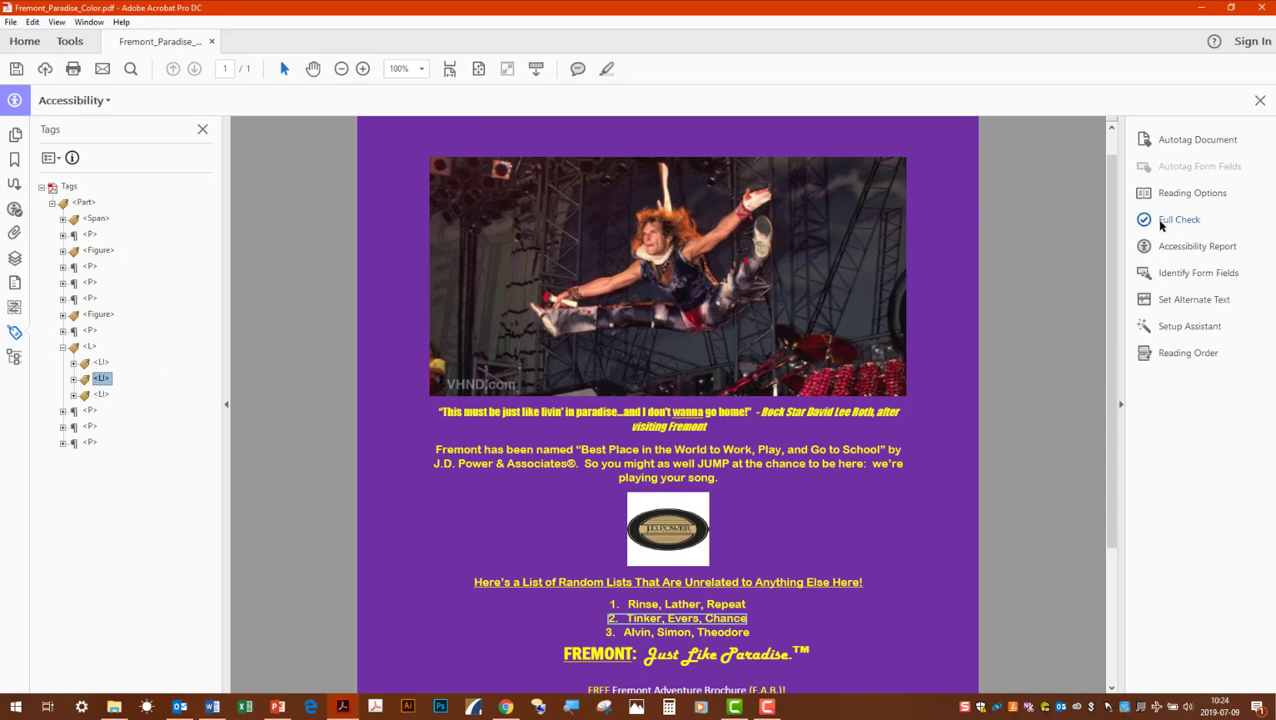
left_click(1178, 218)
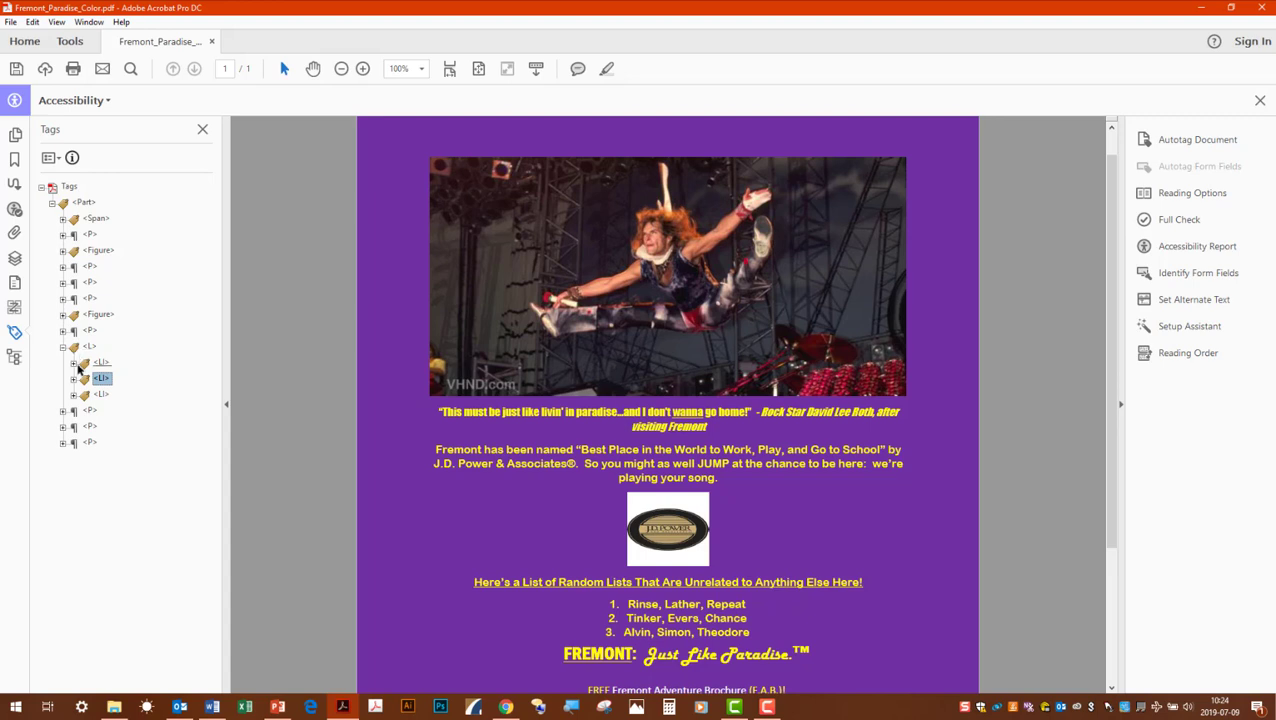
Step: Expand the first two LI tags to confirm each holds an LBody with its item text
left_click(62, 360)
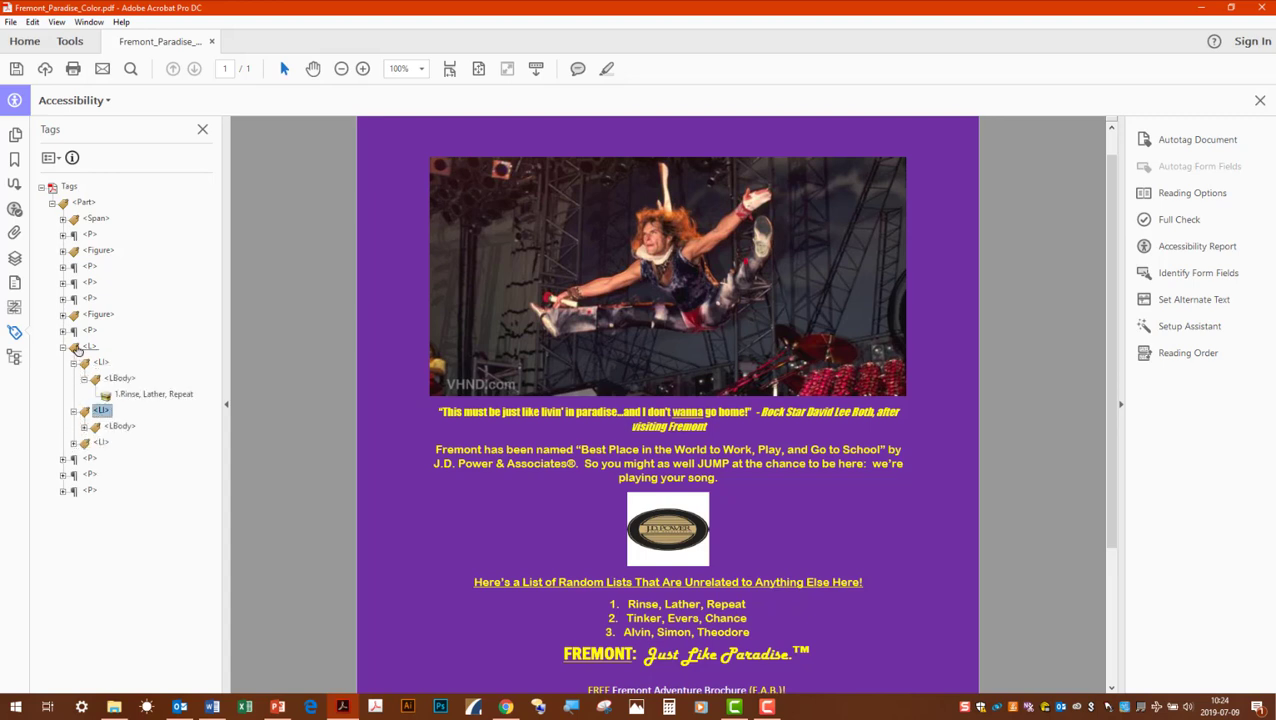
left_click(152, 394)
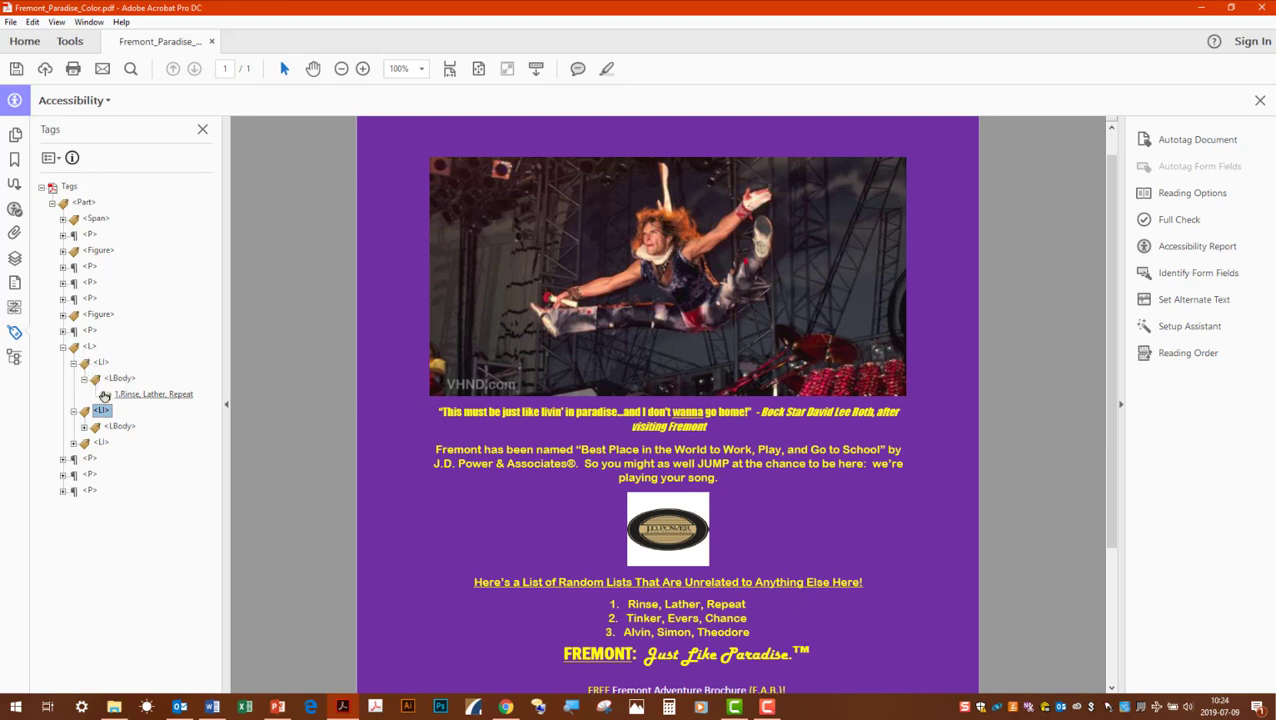